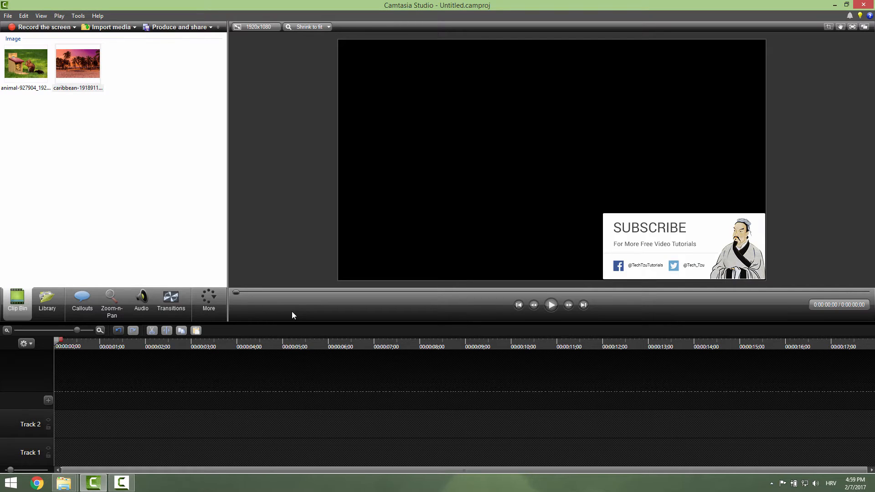
- Place the squirrel image then the caribbean beach image end to end on Track 1
left_click(77, 63)
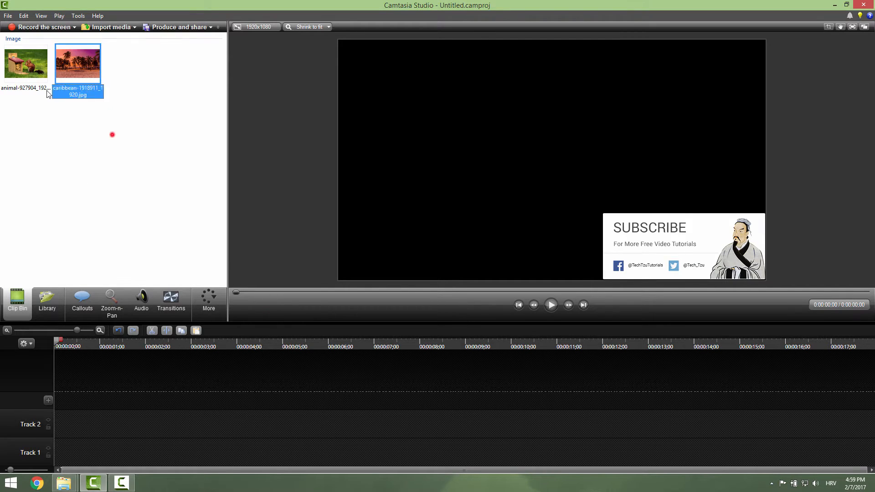
left_click(25, 62)
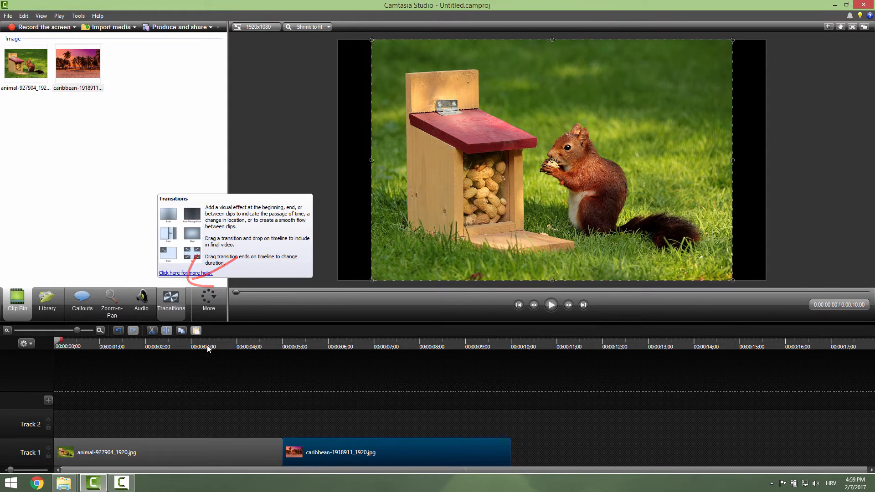
- Show the Transitions library listing Barn, Blinds, Fade and Flip for Track 1
left_click(209, 301)
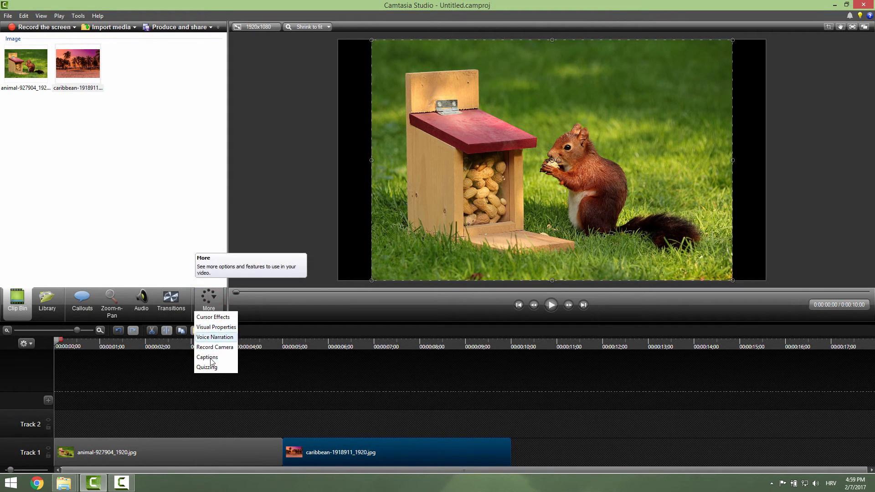
left_click(170, 302)
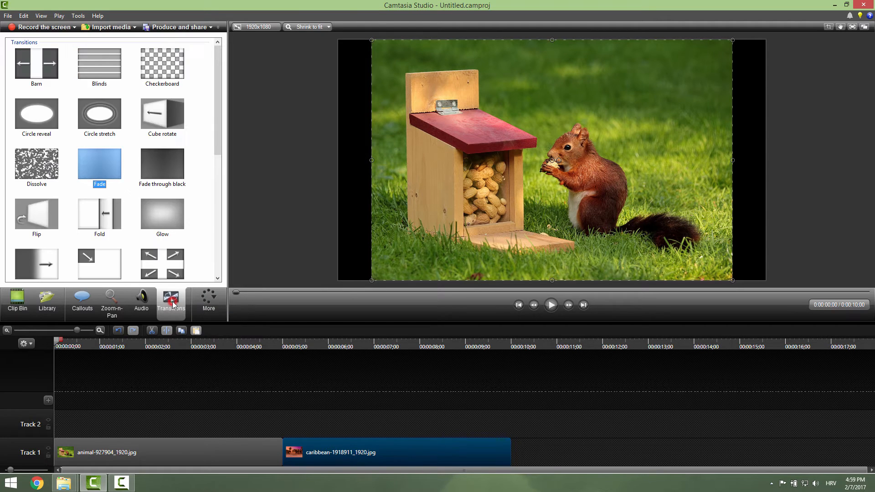
mouse_move(100, 163)
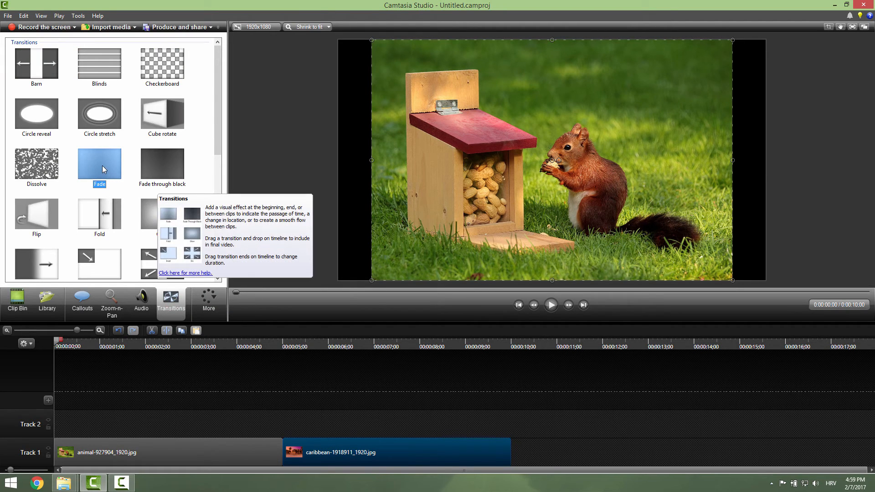
mouse_move(95, 174)
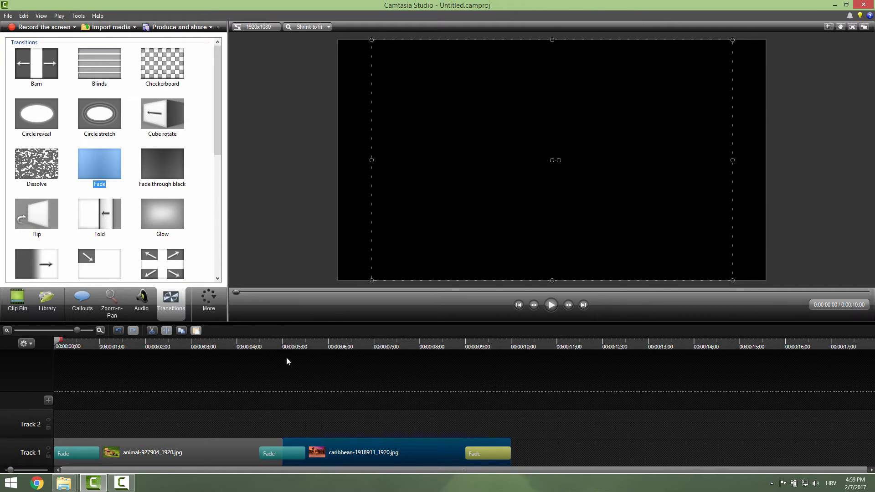
left_click(551, 304)
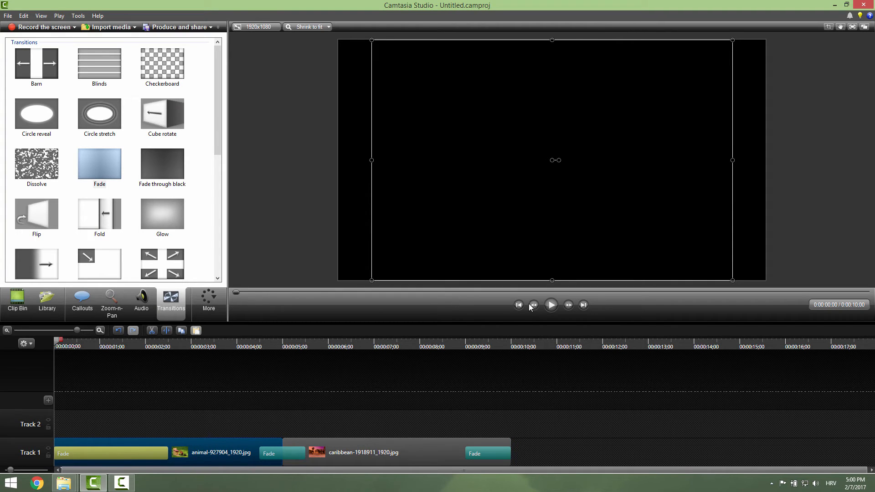
- Preview the lengthened opening Fade, the squirrel image fading in from black
left_click(550, 304)
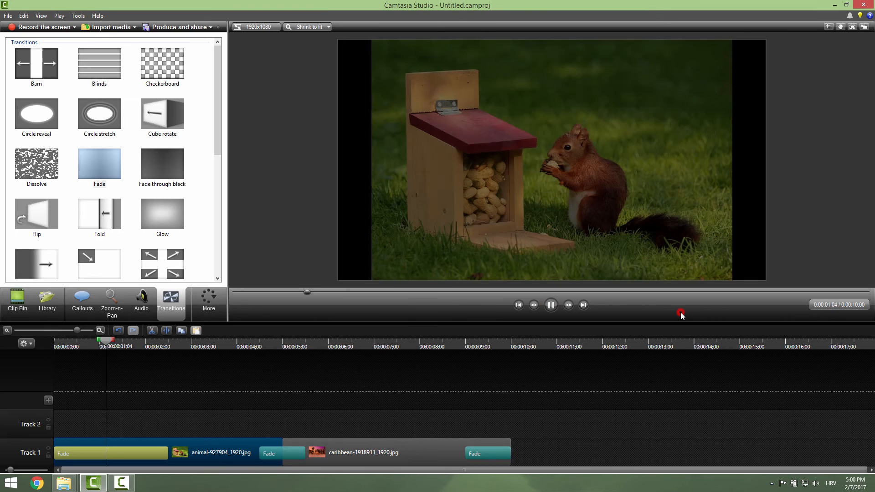